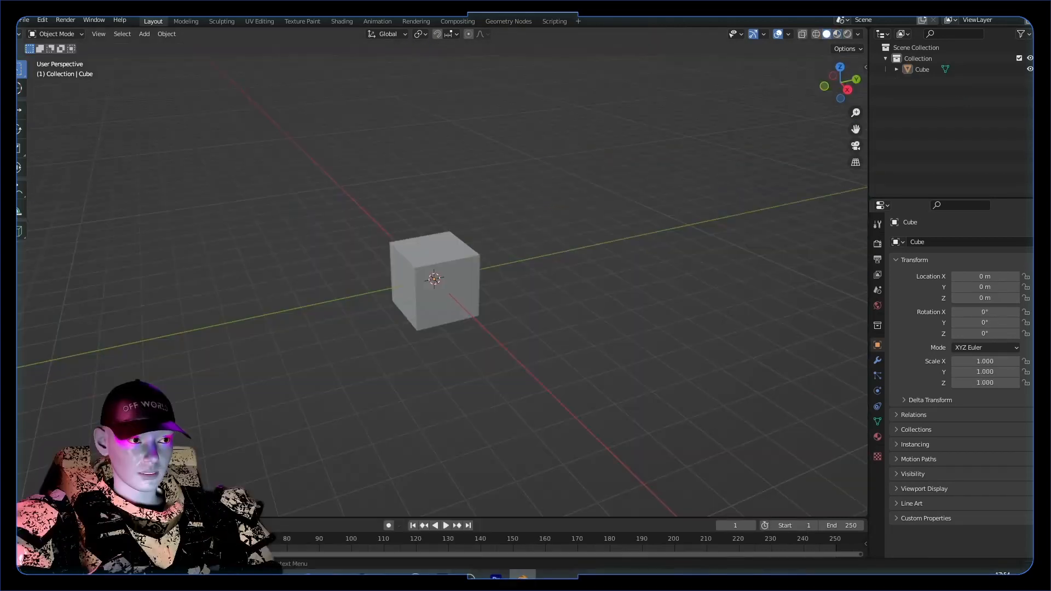
Replace the cube with a raised cylinder, then delete its caps and half its faces
{"action": "left_click", "coordinate": [435, 278]}
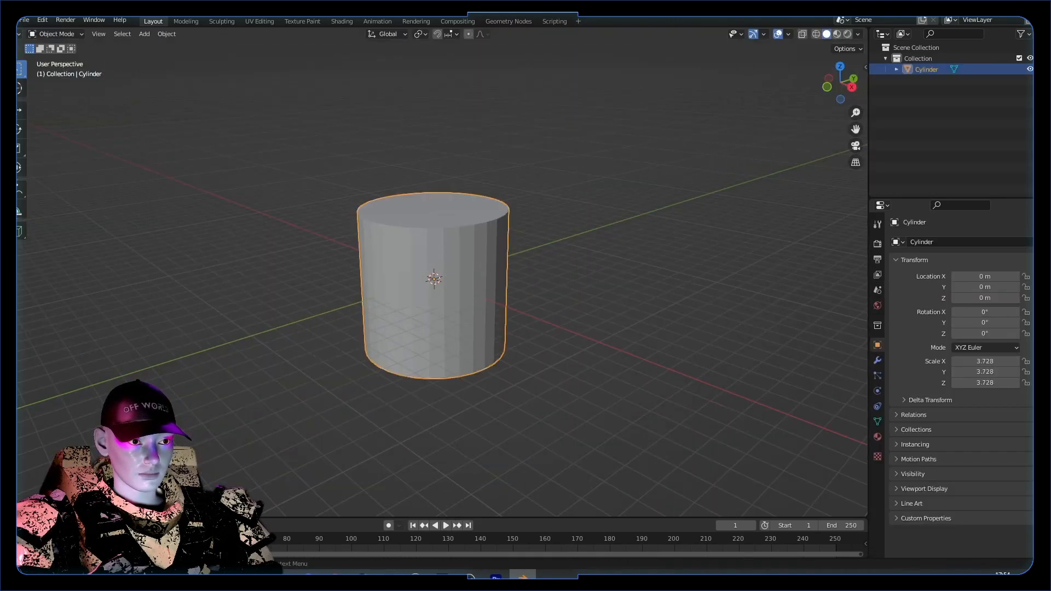
{"action": "right_click", "coordinate": [432, 207]}
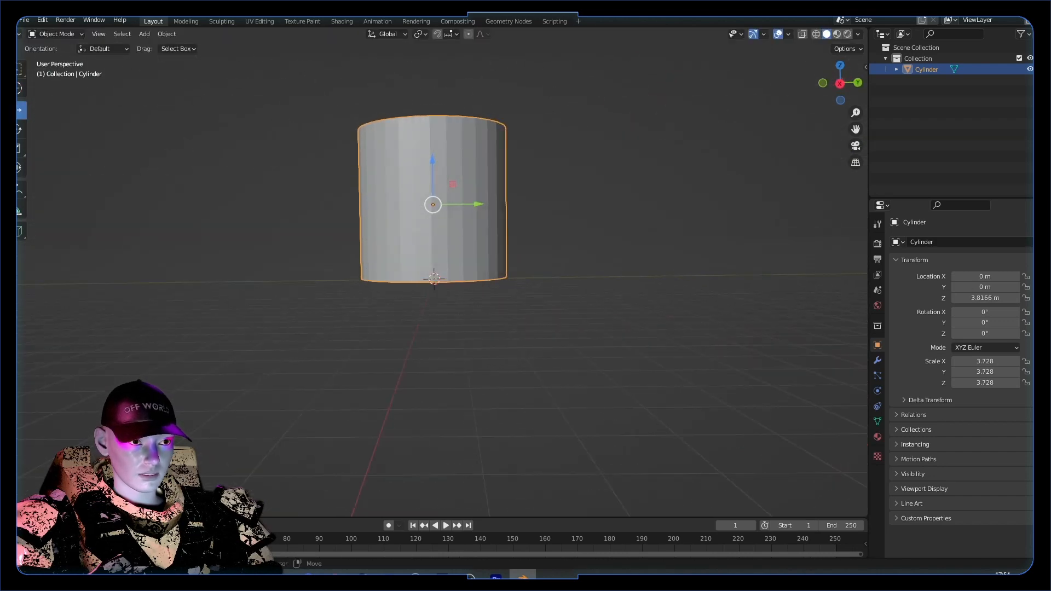
{"action": "key", "text": "Tab"}
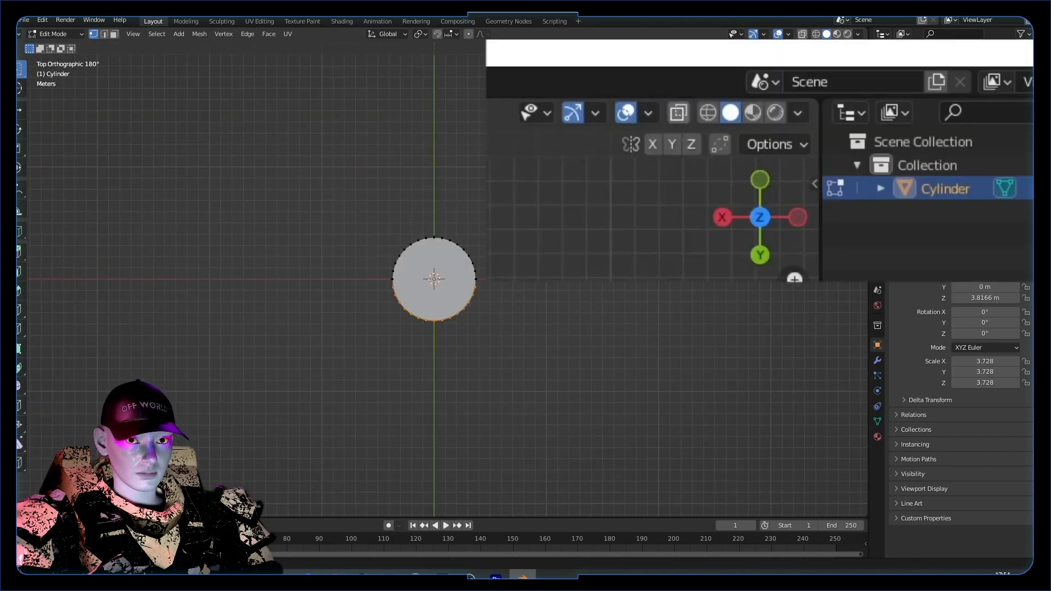
{"action": "key", "text": "x"}
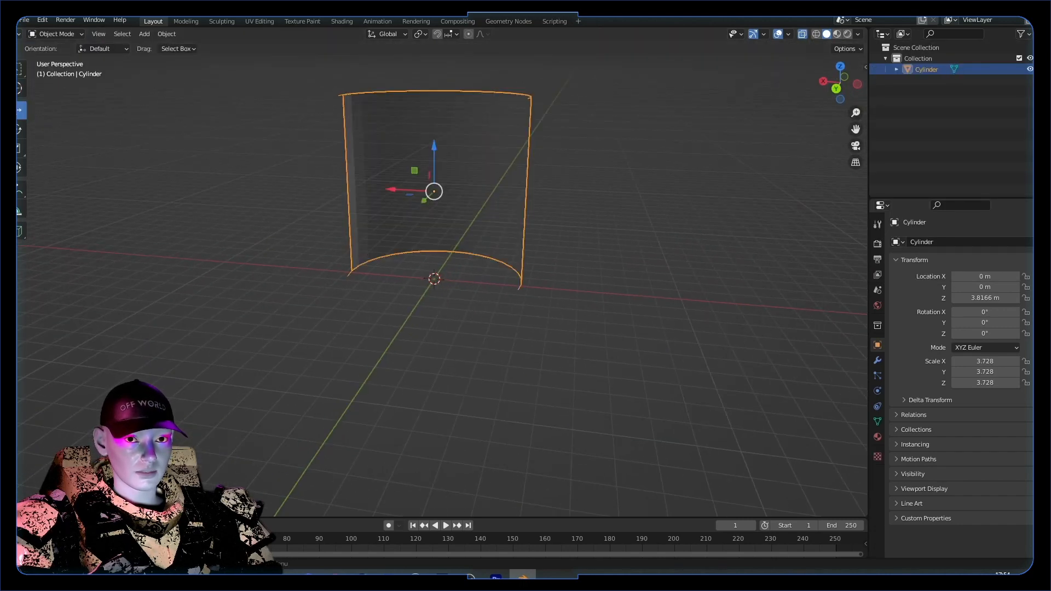
{"action": "key", "text": "Tab"}
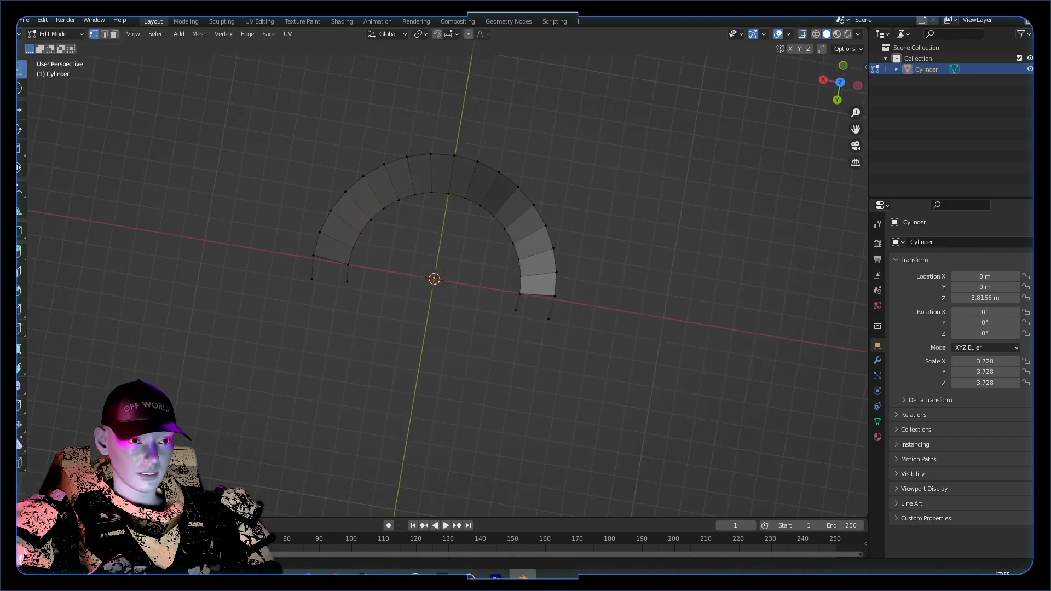
{"action": "key", "text": "x"}
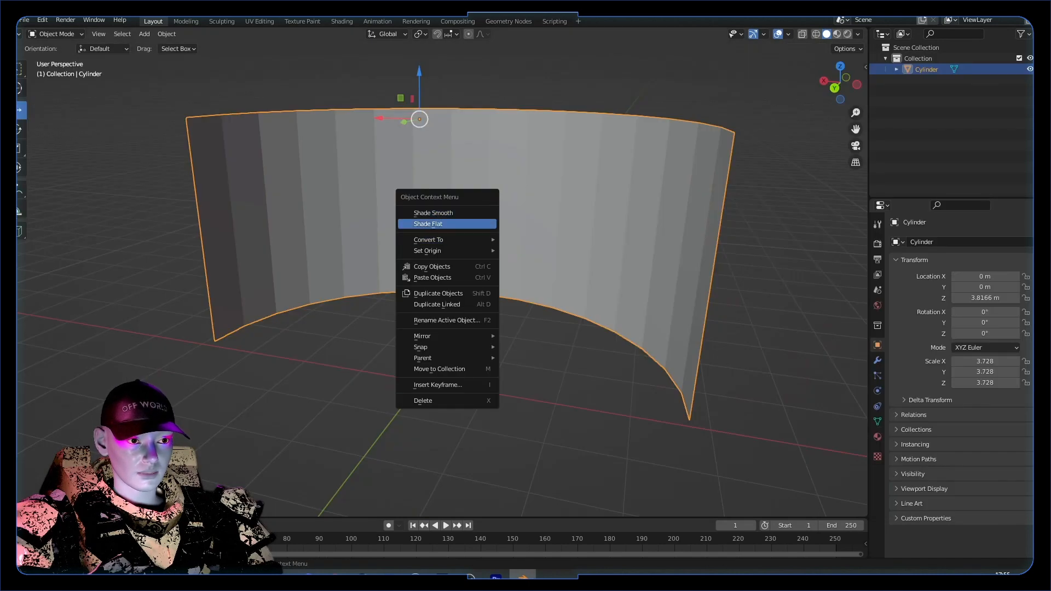
Smooth-shade the wall, unwrap its mesh, and view the flat strips in UV Editing
{"action": "left_click", "coordinate": [433, 213]}
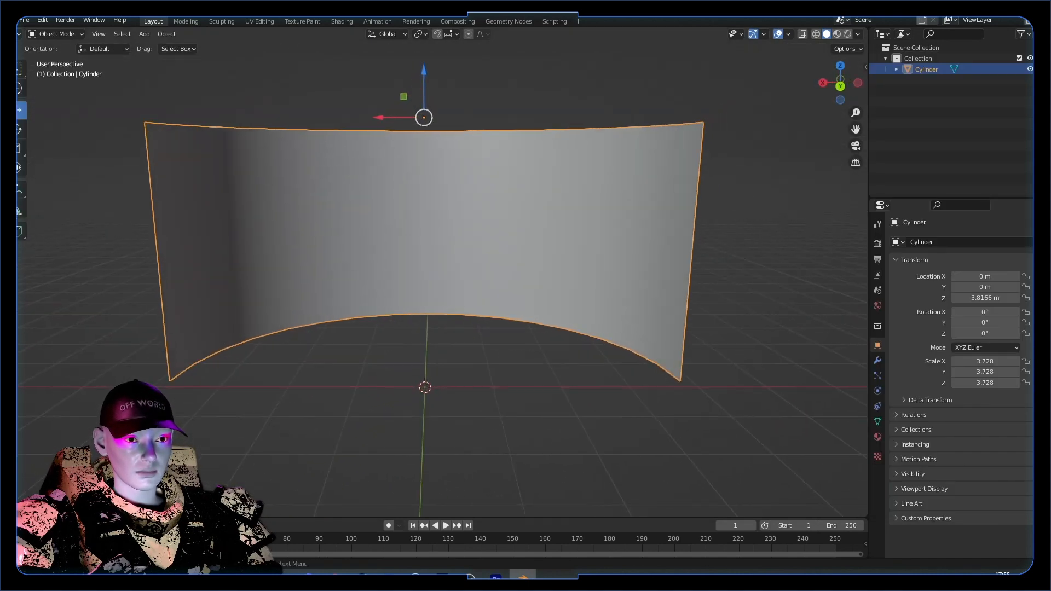
{"action": "key", "text": "Tab"}
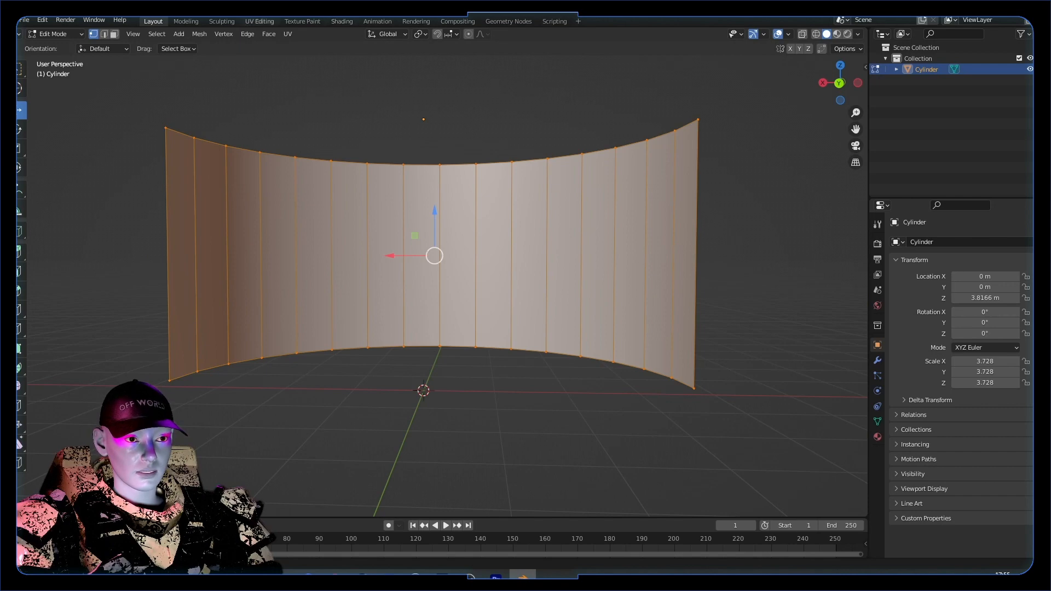
{"action": "left_click", "coordinate": [259, 21]}
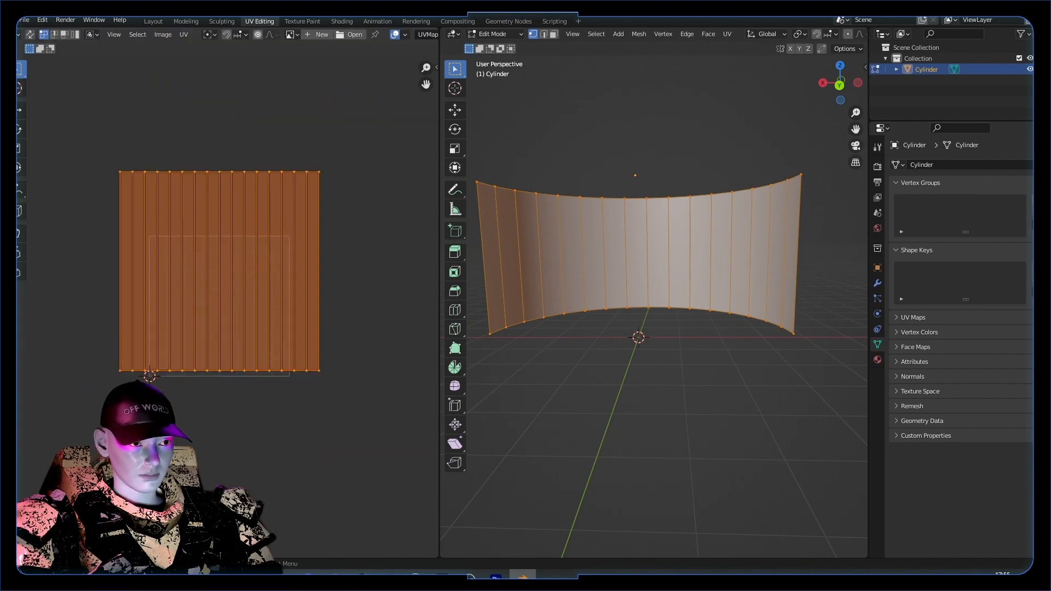
Stretch the wall along X, re-unwrap it, and browse the available images
{"action": "left_click", "coordinate": [152, 21]}
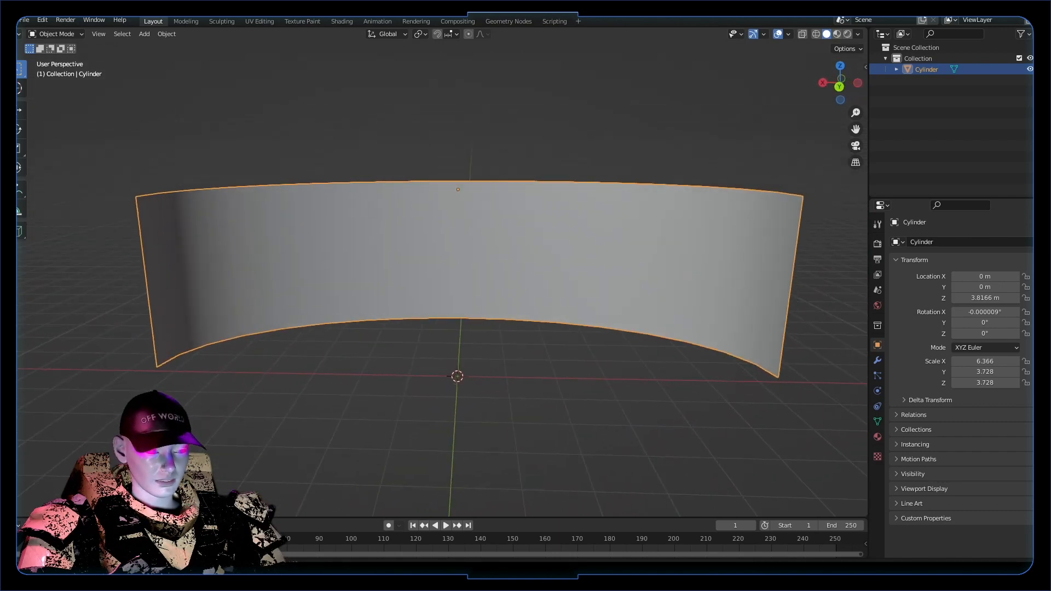
{"action": "key", "text": "Tab"}
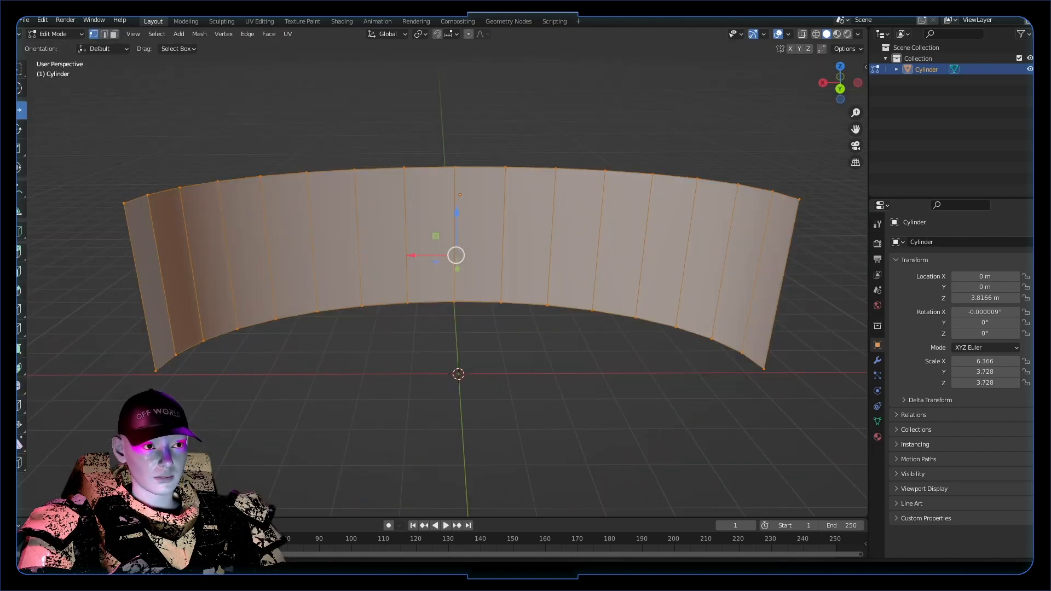
{"action": "left_click", "coordinate": [259, 21]}
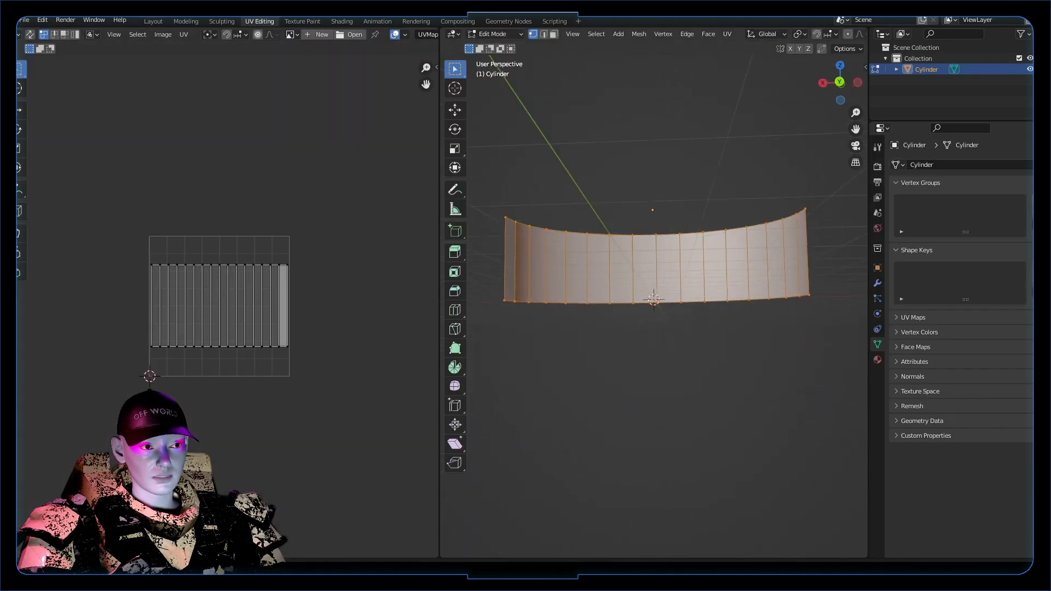
{"action": "left_click", "coordinate": [293, 34]}
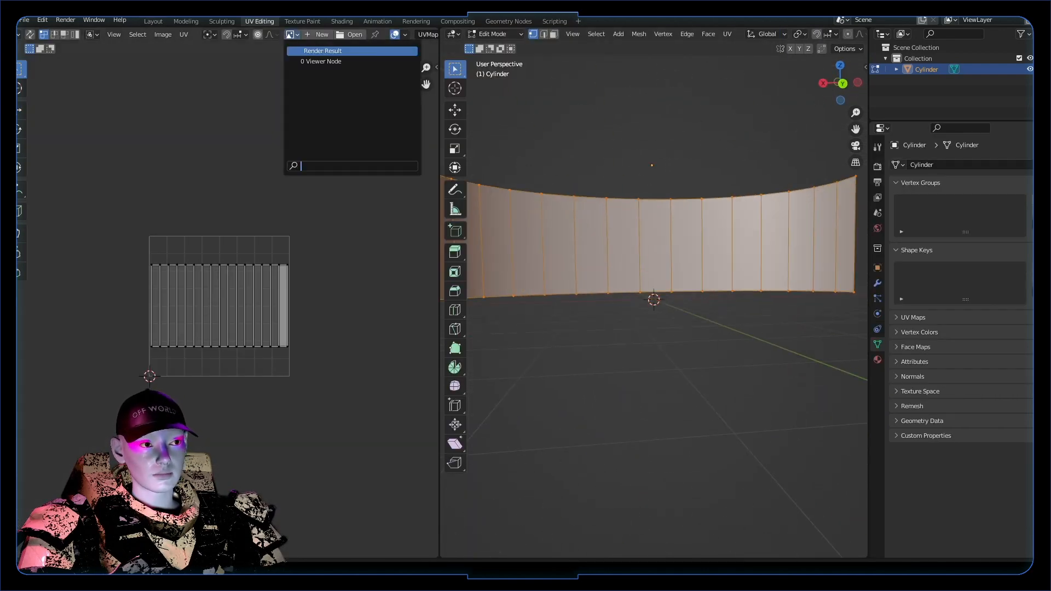
Create a blank 1920×1080 image behind the UV layout and bring up FBX export
{"action": "left_click", "coordinate": [322, 34]}
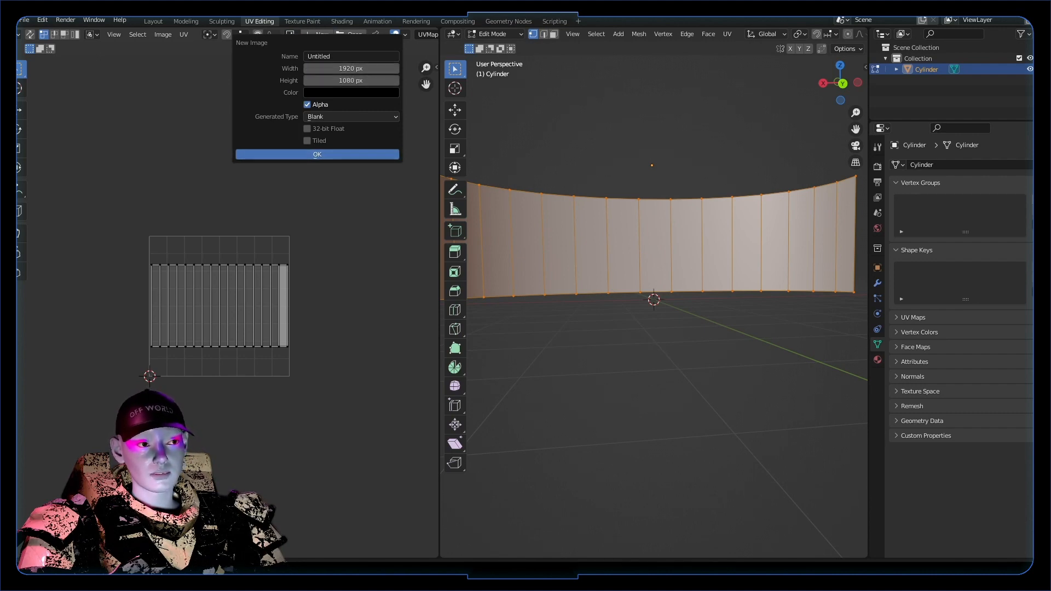
{"action": "left_click", "coordinate": [317, 155]}
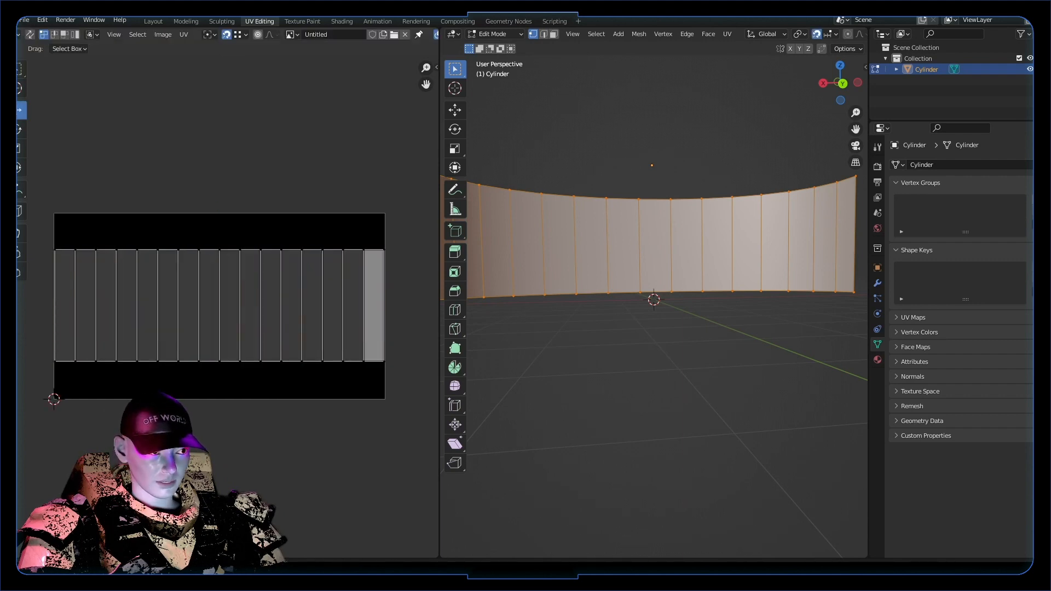
{"action": "left_click", "coordinate": [245, 34]}
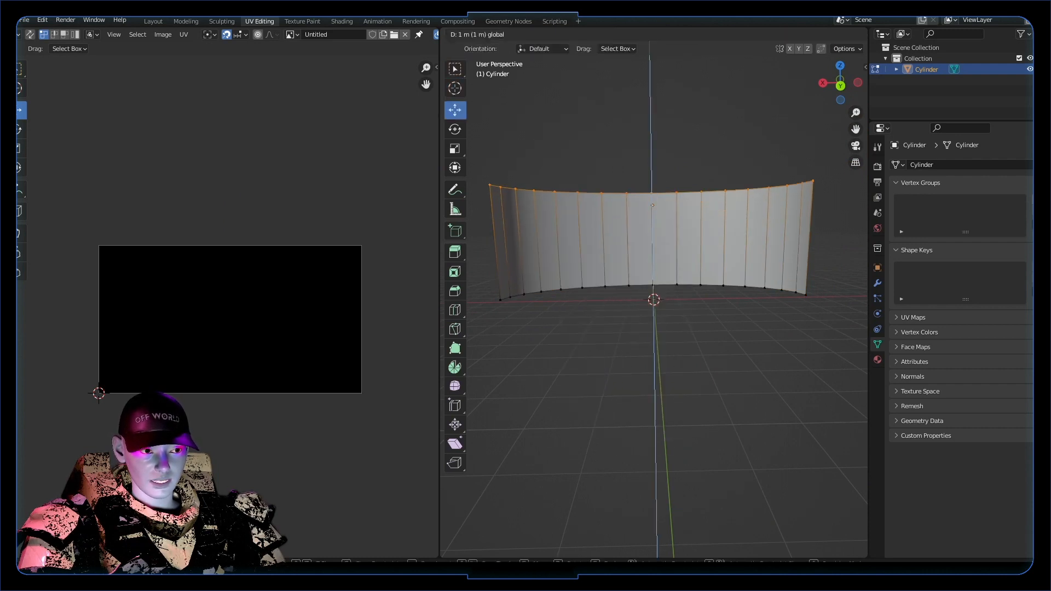
{"action": "key", "text": "Tab"}
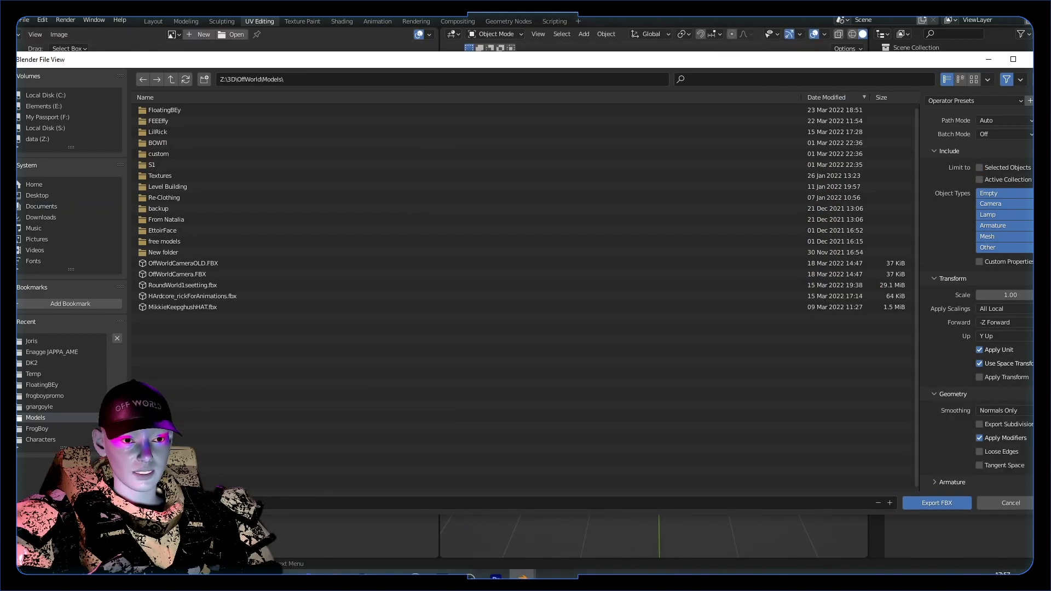
Export the wall mesh as an FBX into Z:\3D\OffWorld\Models
{"action": "left_click", "coordinate": [1003, 410]}
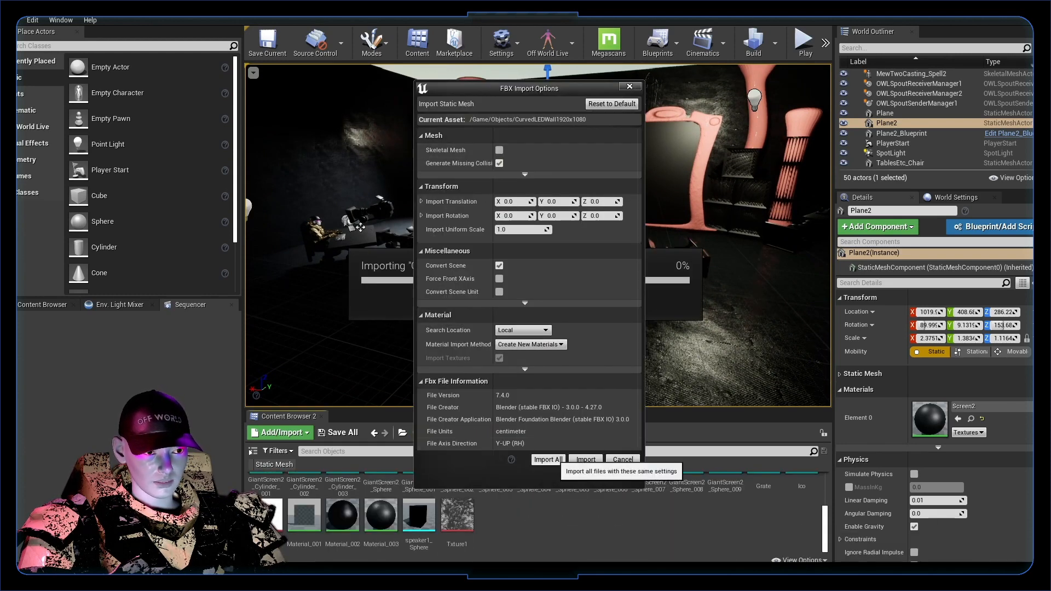
Import the wall mesh with the FBX Import Options using Import All
{"action": "left_click", "coordinate": [546, 460]}
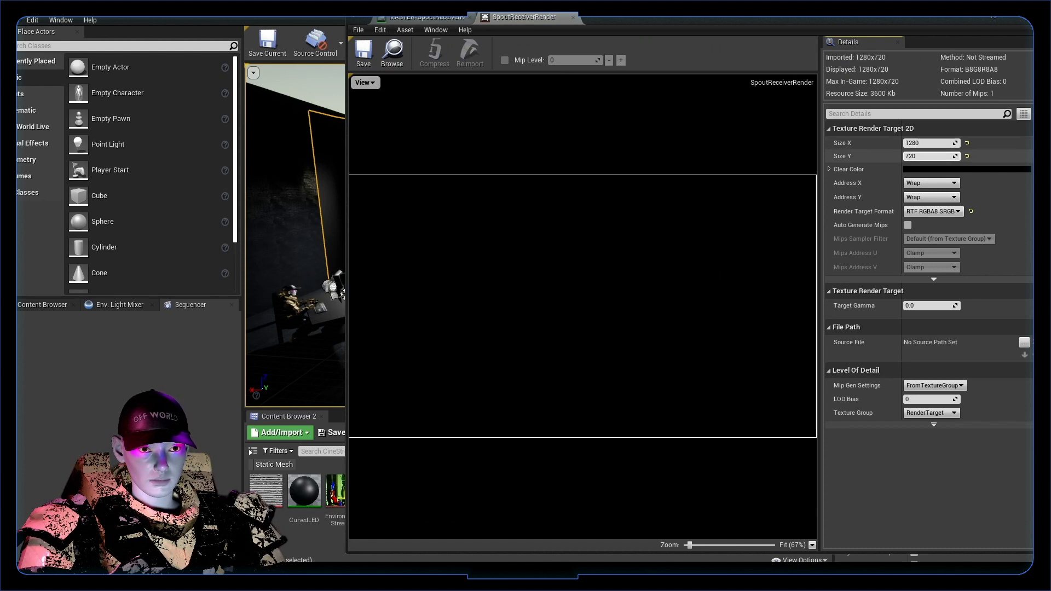
Try Size X 1920, revert the render target to 1280, close it, and switch to OBS
{"action": "type", "text": "1920"}
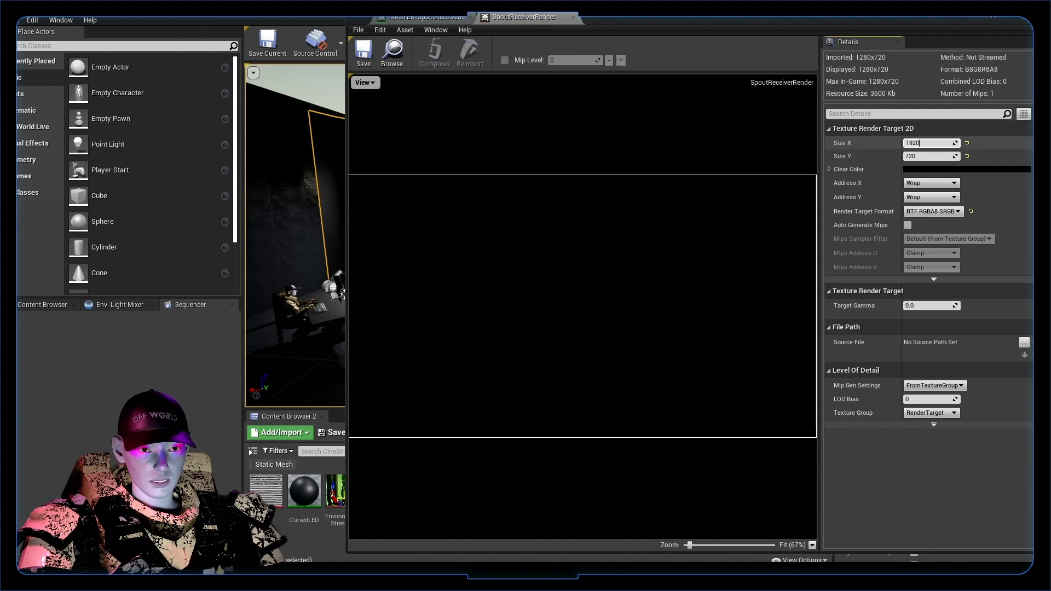
{"action": "type", "text": "1280"}
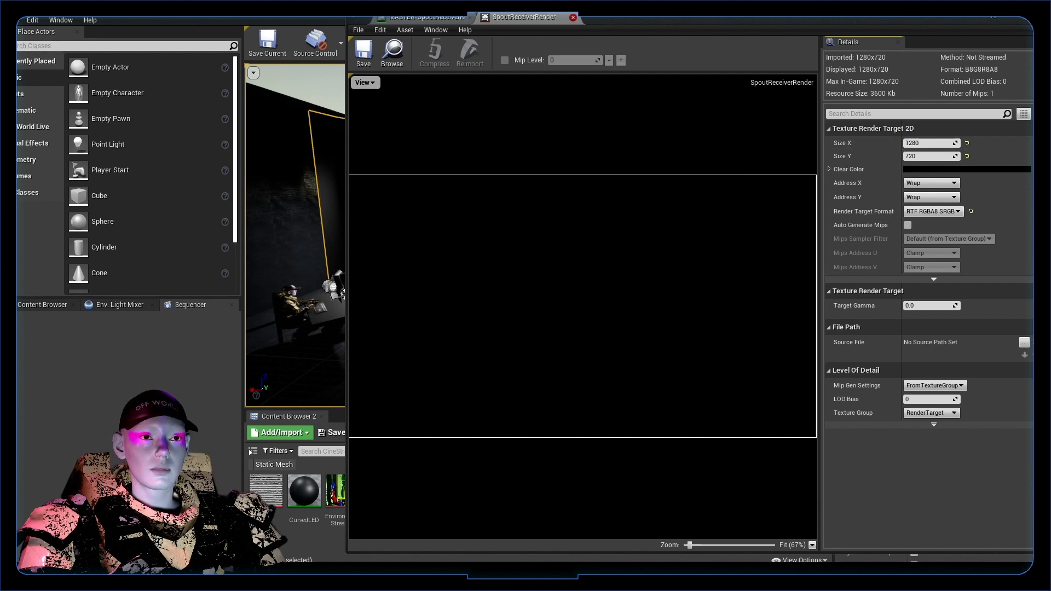
{"action": "left_click", "coordinate": [422, 17]}
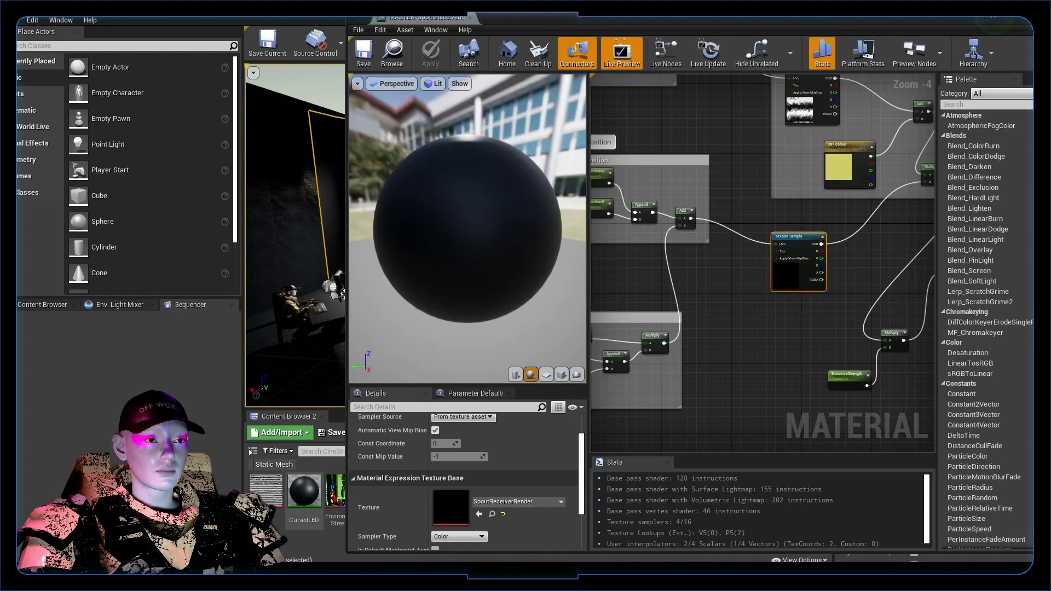
{"action": "left_click", "coordinate": [302, 489]}
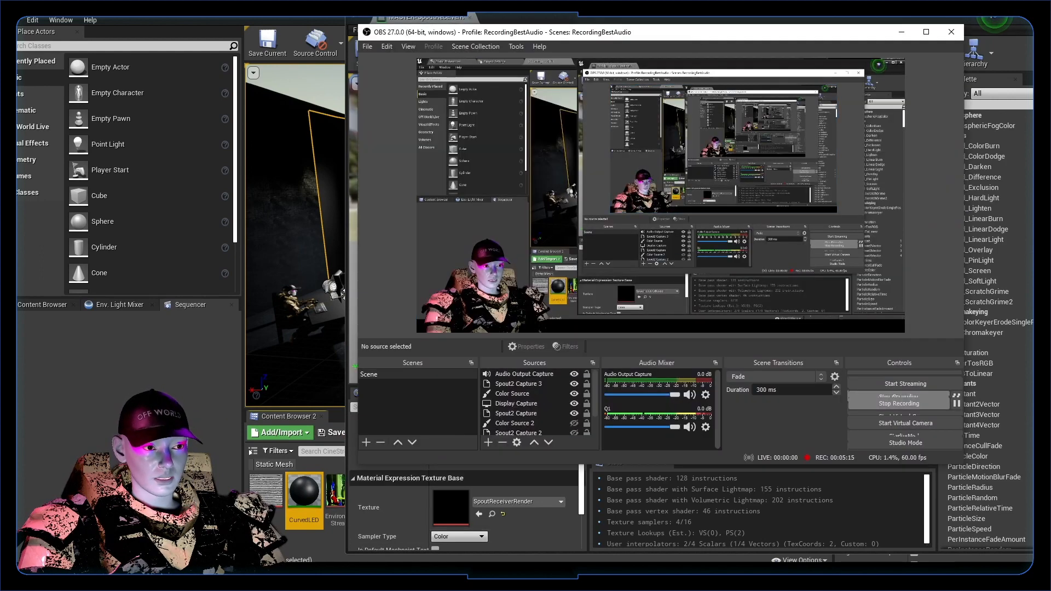
Start OBS's Spout output as OBS_Spout1 from Tools > Spout Output Settings
{"action": "left_click", "coordinate": [516, 46]}
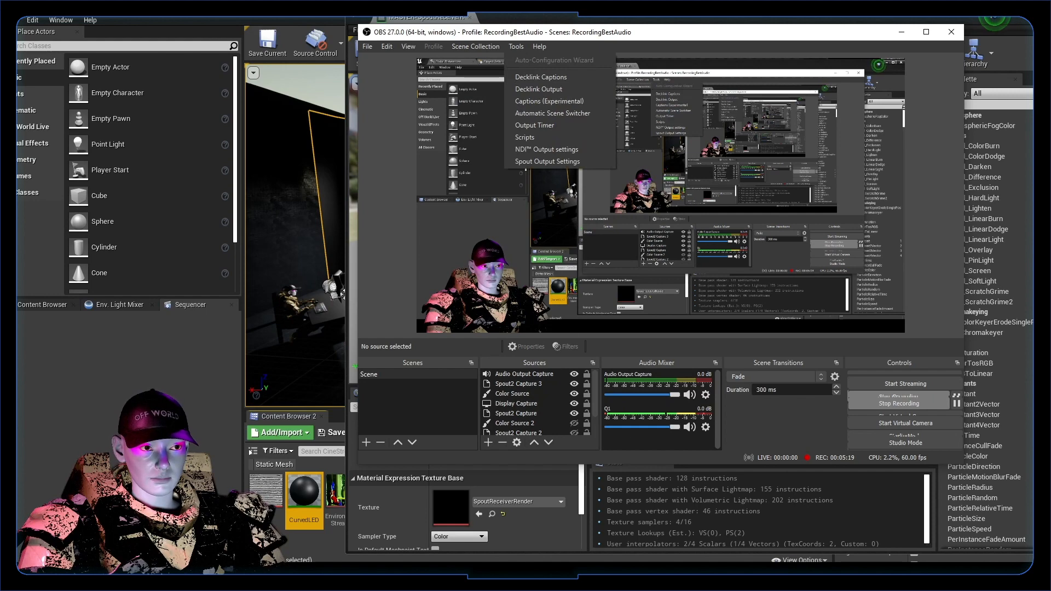
{"action": "left_click", "coordinate": [549, 161]}
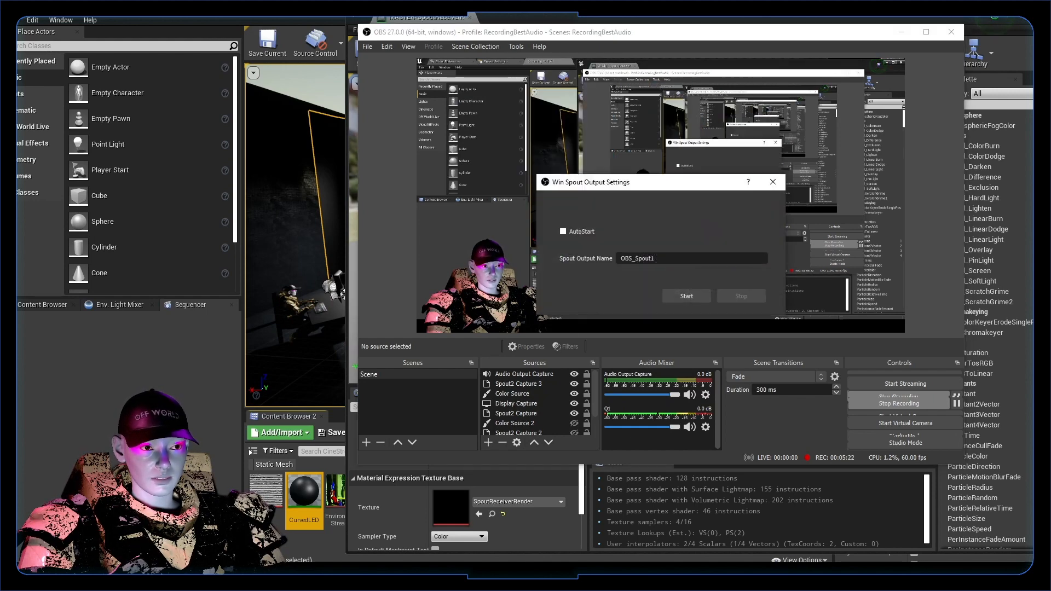
{"action": "left_click", "coordinate": [685, 296]}
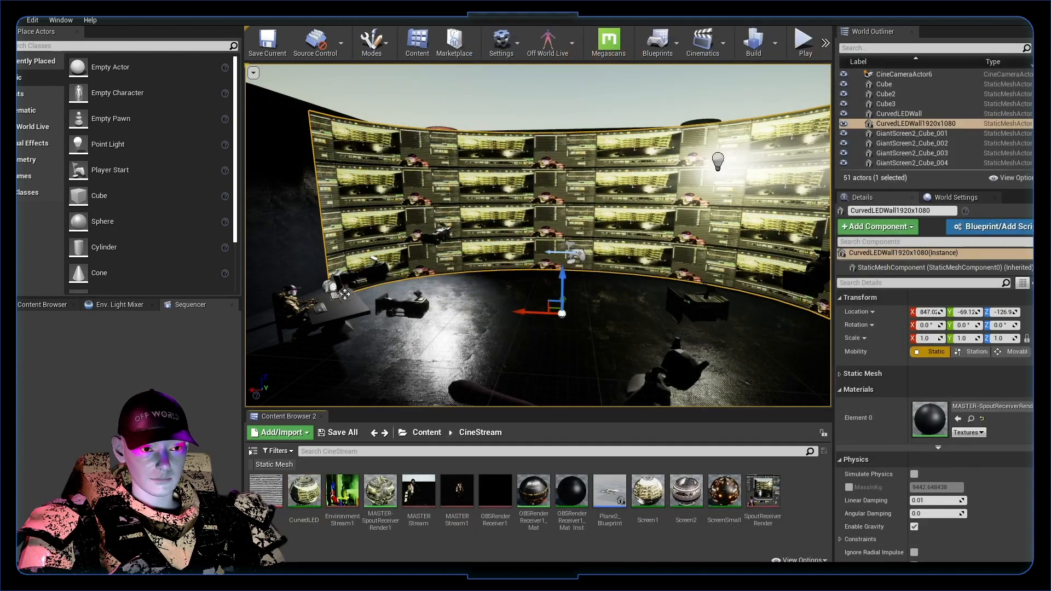
Select the MASTER Stream material asset in the Content Browser
{"action": "left_click", "coordinate": [418, 490]}
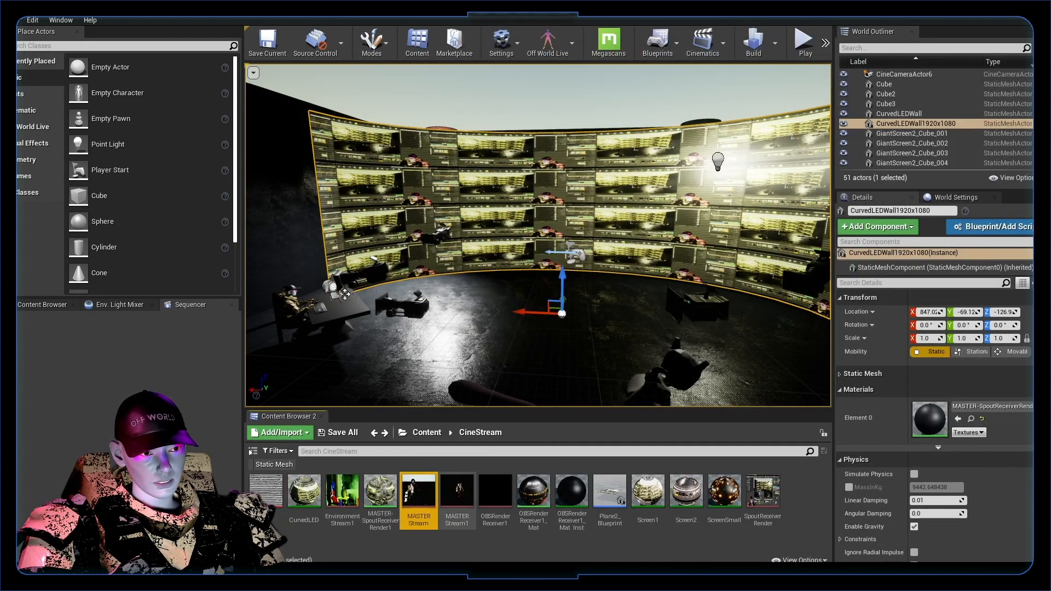
{"action": "mouse_move", "coordinate": [456, 490]}
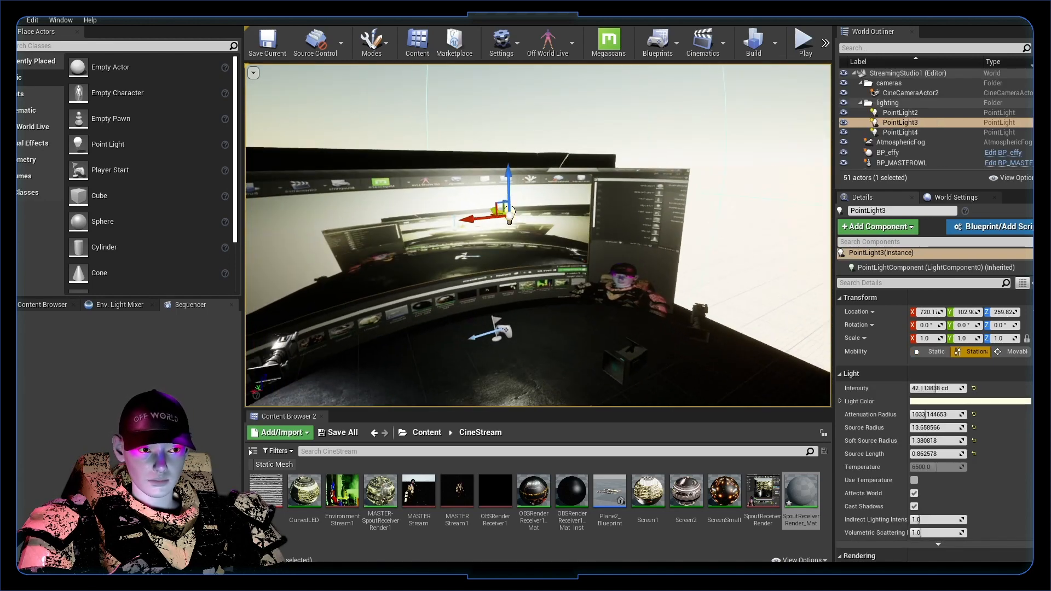
Drag the CurvedLEDWall1920x1080 static mesh from the Content Browser into the viewport
{"action": "left_click_drag", "start_coordinate": [506, 211], "coordinate": [701, 181]}
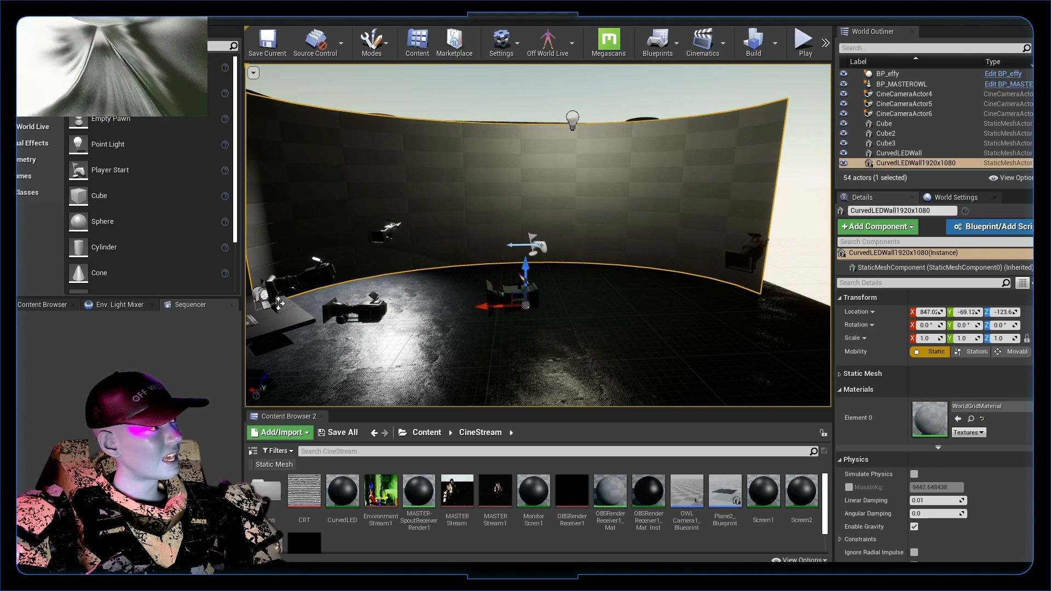
Apply OBSRenderReceiver1_Mat_Inst to the curved wall and set its U Tiling to 6.571429
{"action": "type", "text": "rece"}
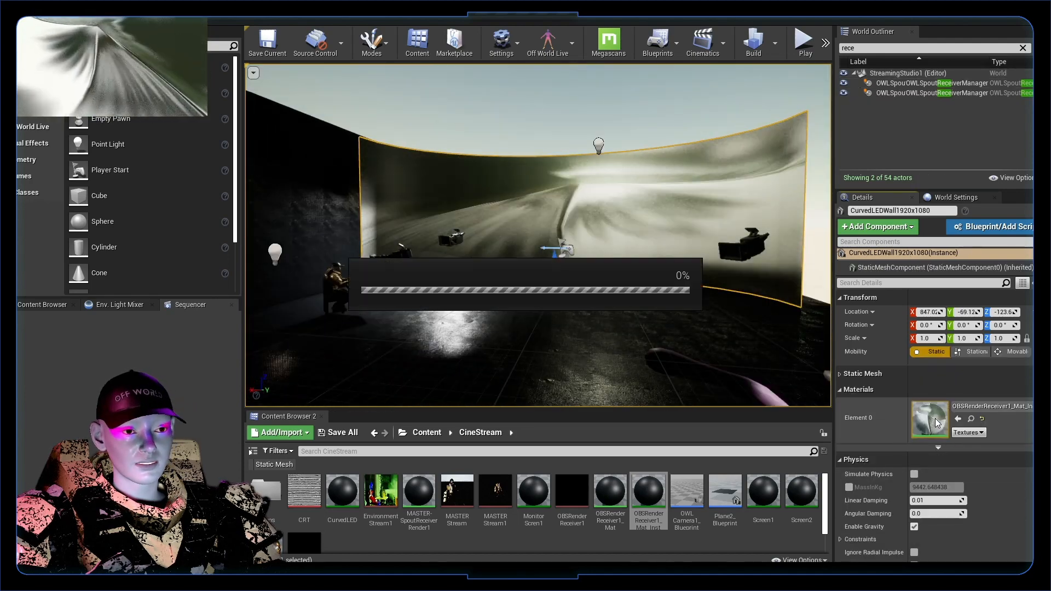
{"action": "double_click", "coordinate": [930, 419]}
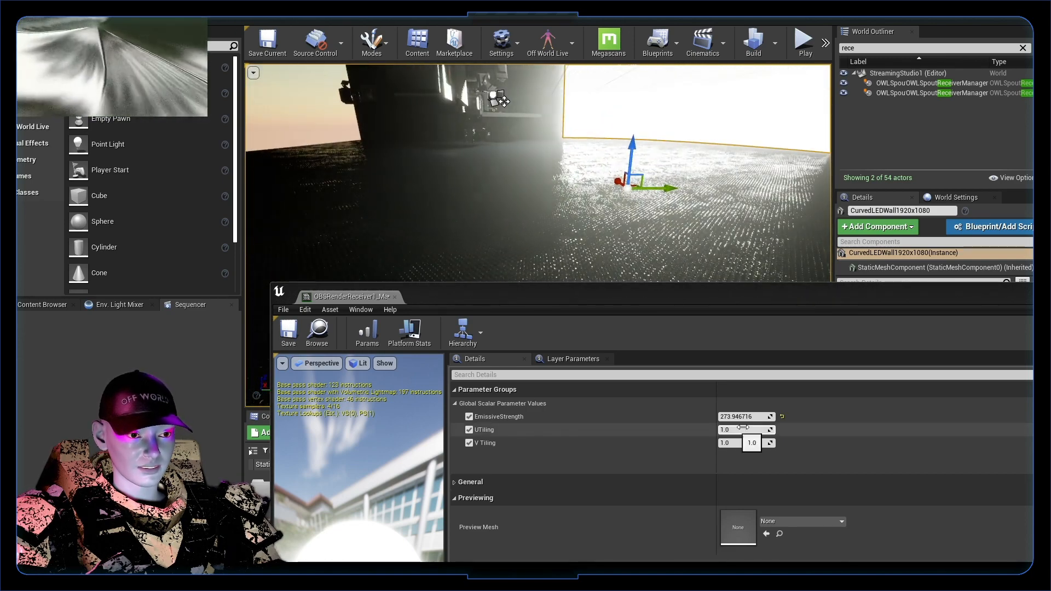
{"action": "type", "text": "6.571429"}
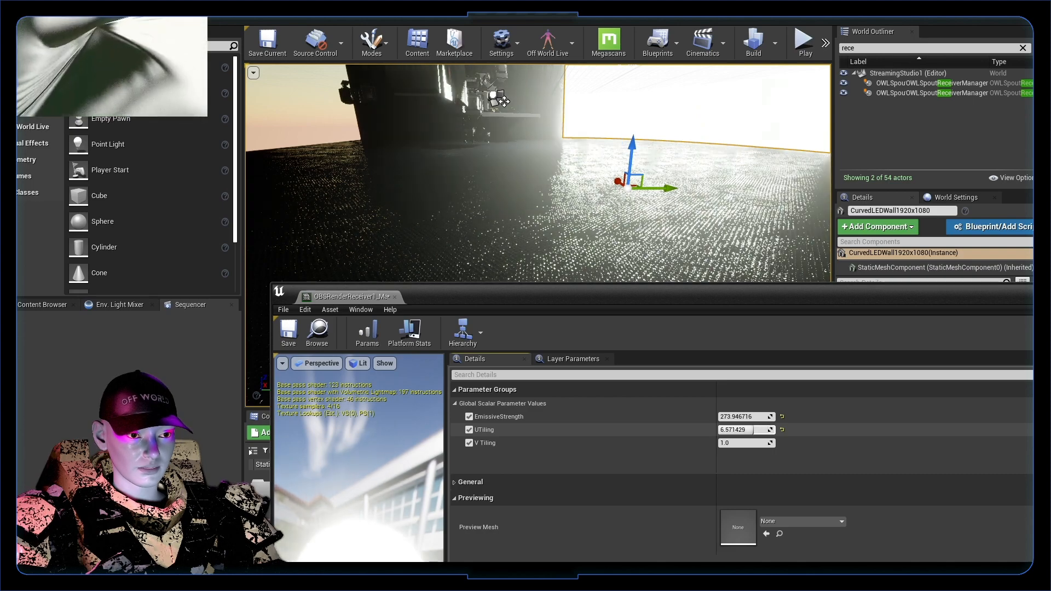